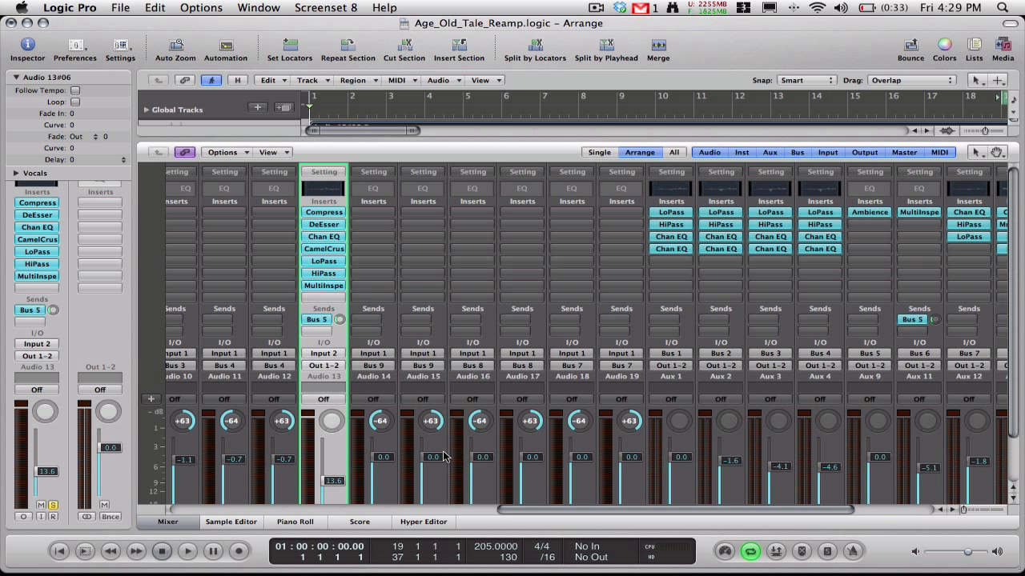
pyautogui.moveTo(332, 299)
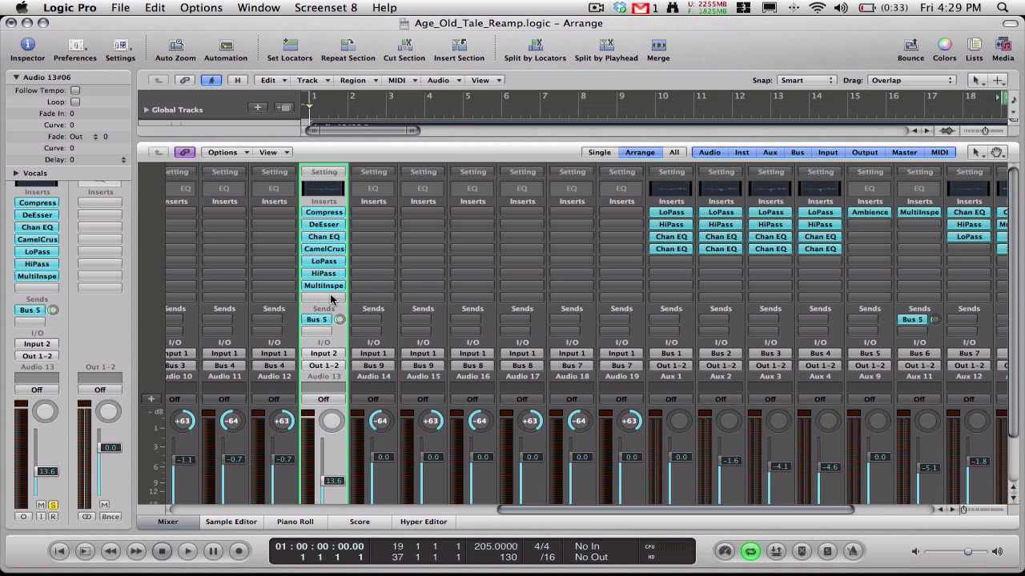
# Insert a mono Pitch Correction plug-in in the empty slot below MultiInspector on Audio 13.
pyautogui.click(323, 298)
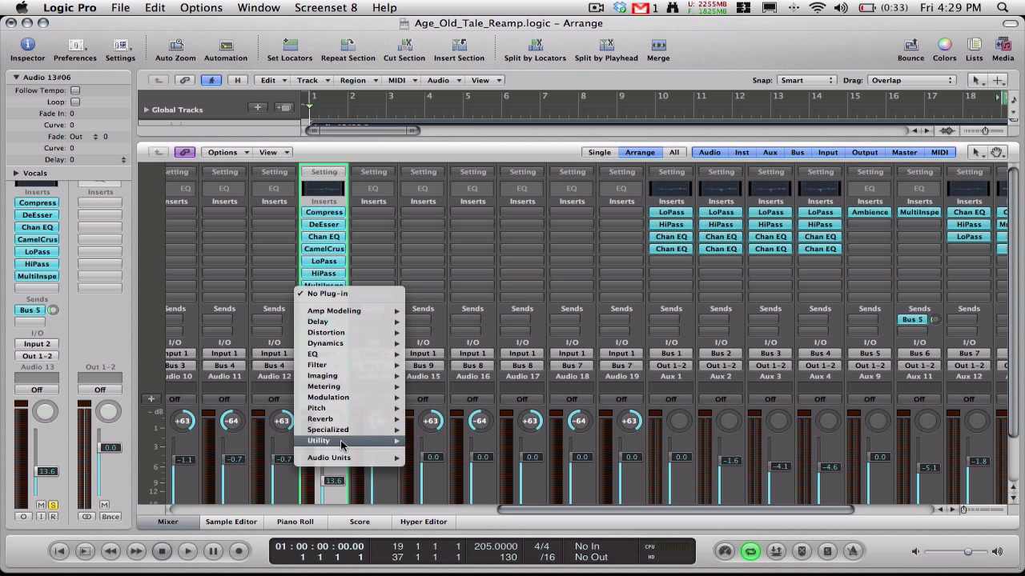
pyautogui.moveTo(320, 419)
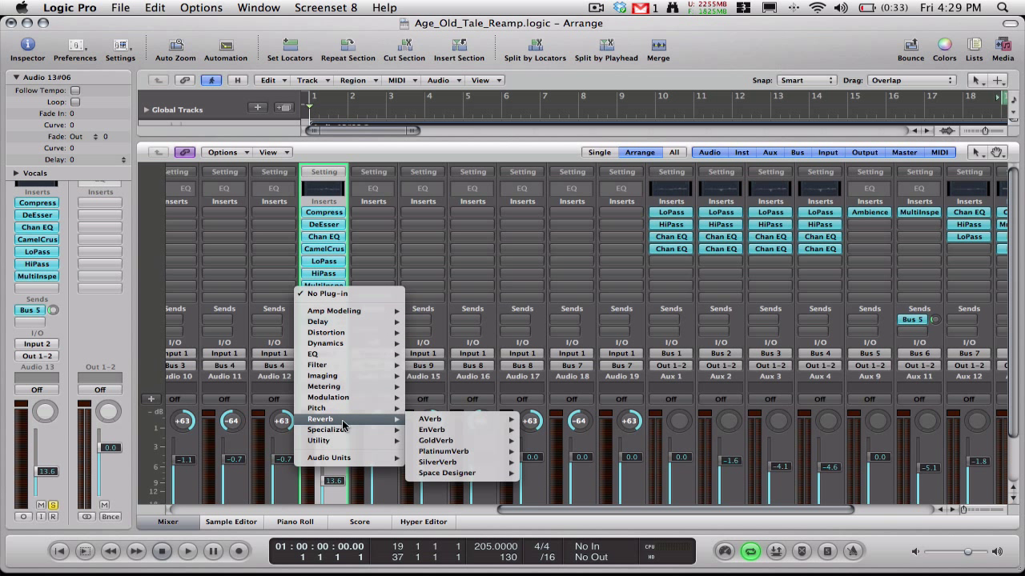
pyautogui.moveTo(318, 408)
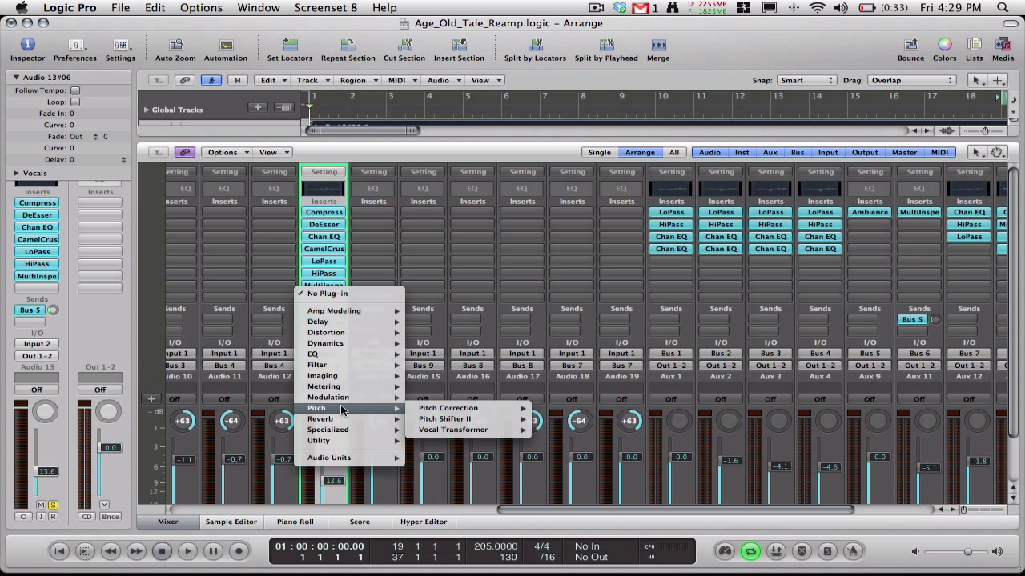
pyautogui.moveTo(464, 420)
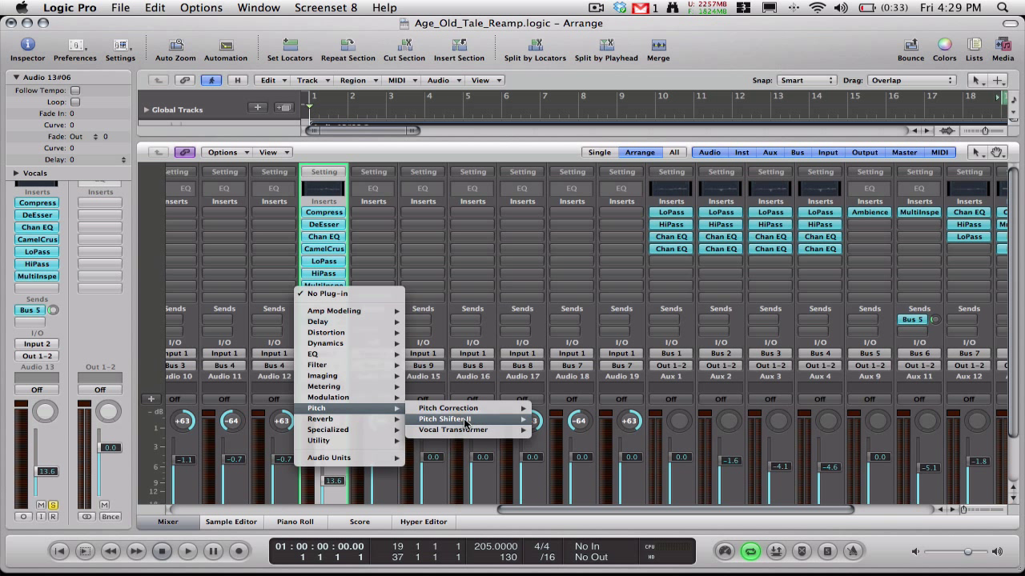
pyautogui.moveTo(447, 407)
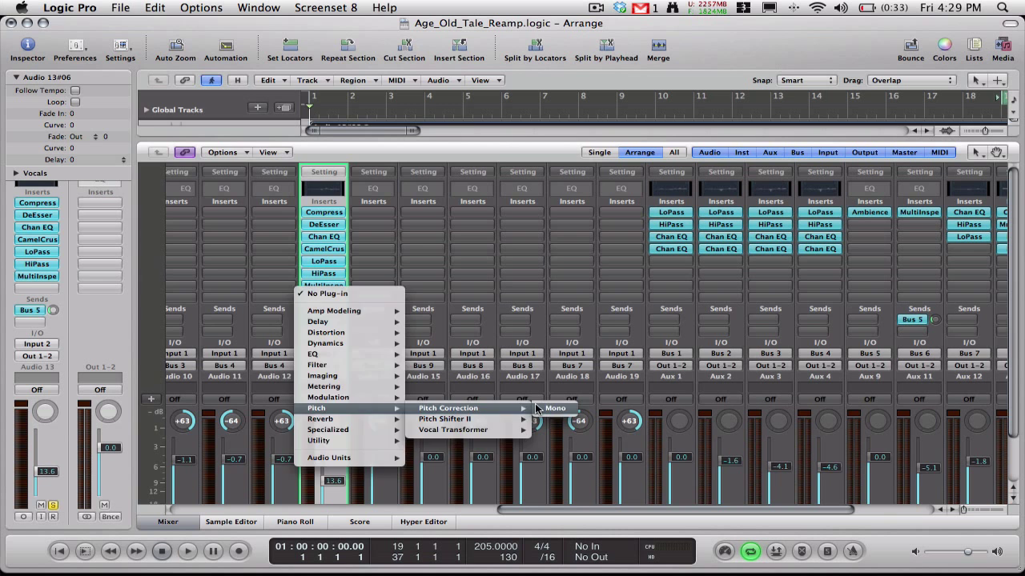
pyautogui.click(554, 409)
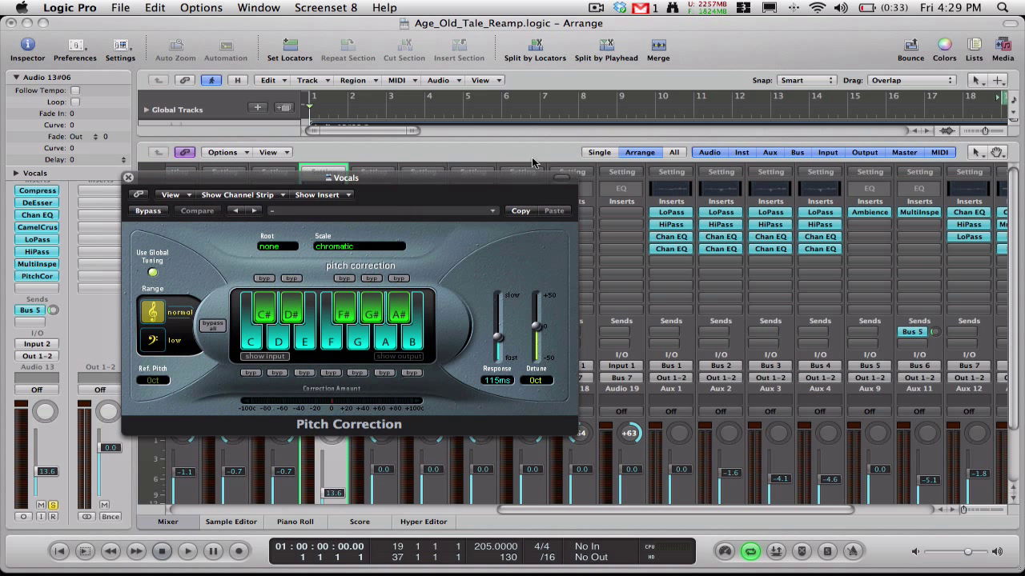
pyautogui.moveTo(331, 134)
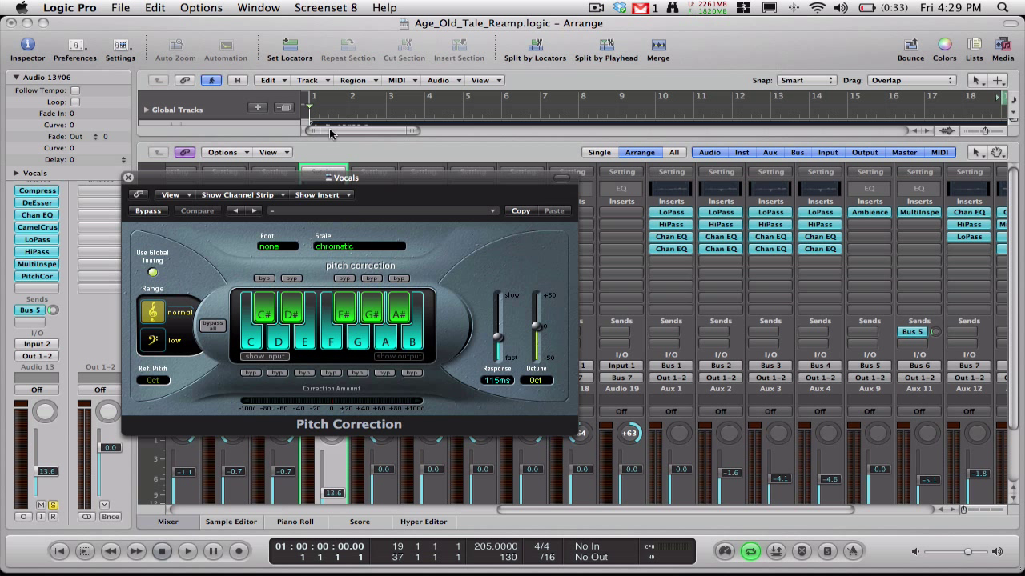
pyautogui.moveTo(498, 282)
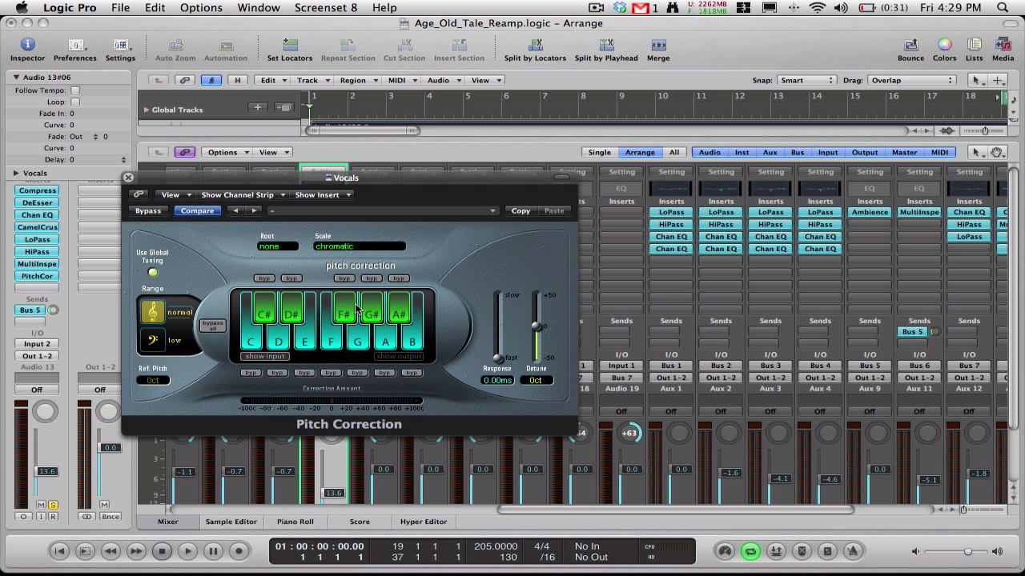
# Audition the dim 7 and 7/b5 scales, then settle on C melodic minor.
pyautogui.click(359, 247)
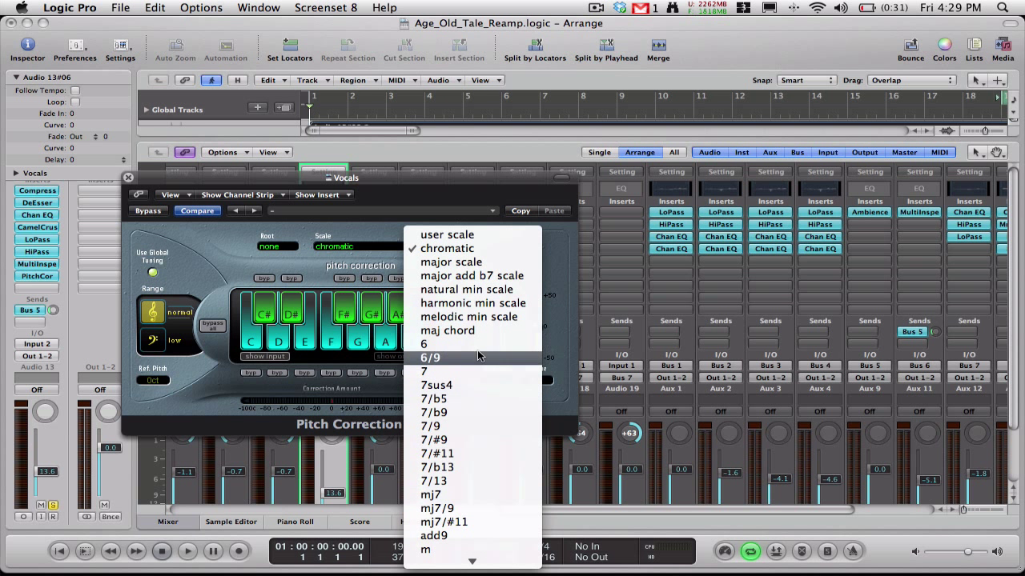
pyautogui.scroll(-3)
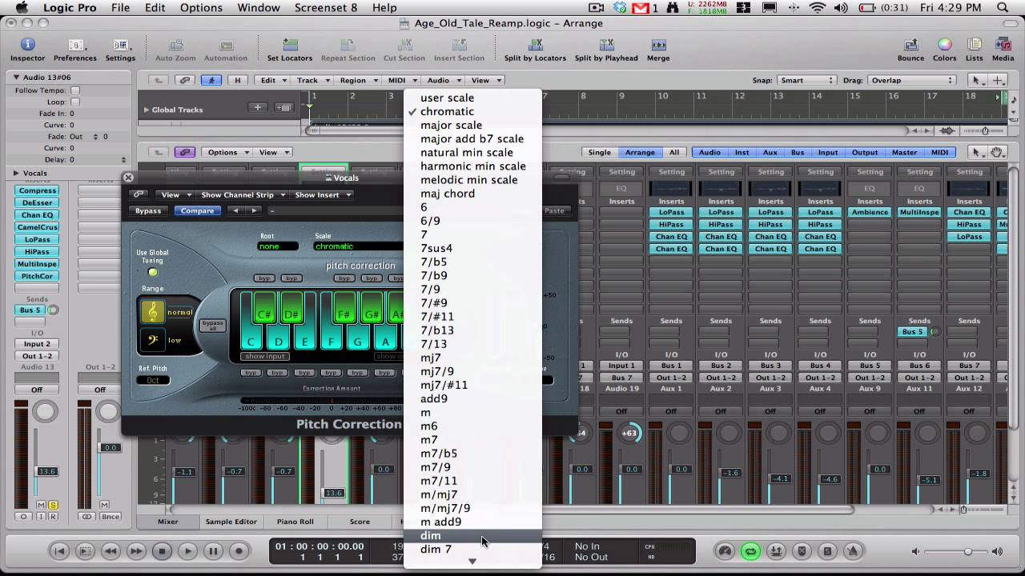
pyautogui.click(452, 558)
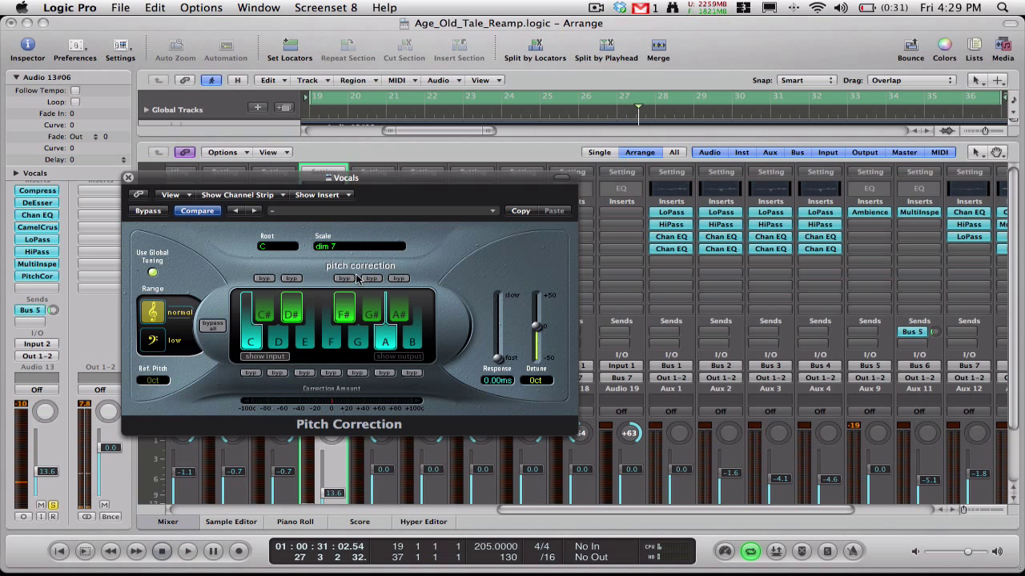
pyautogui.click(358, 246)
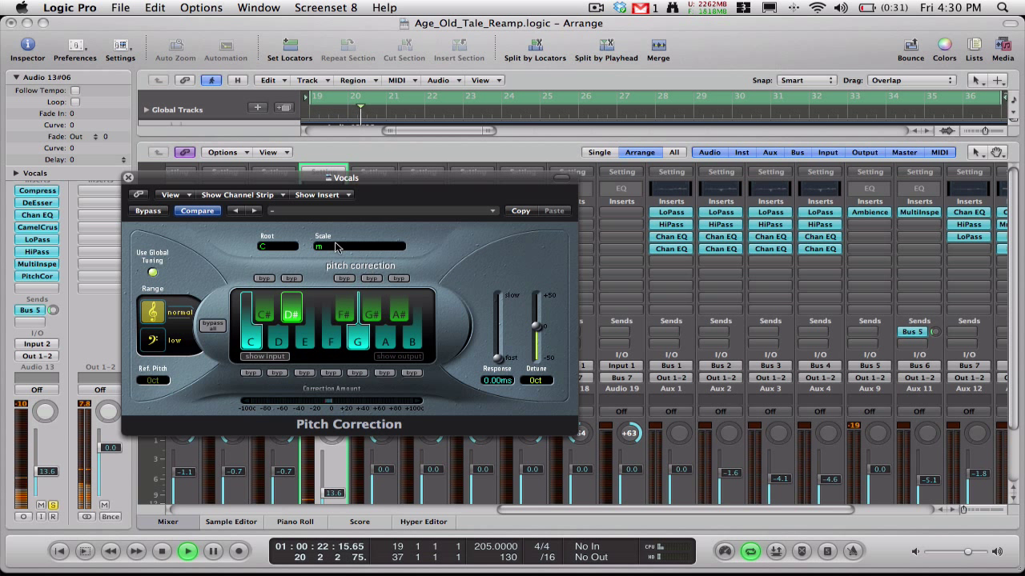
pyautogui.click(358, 246)
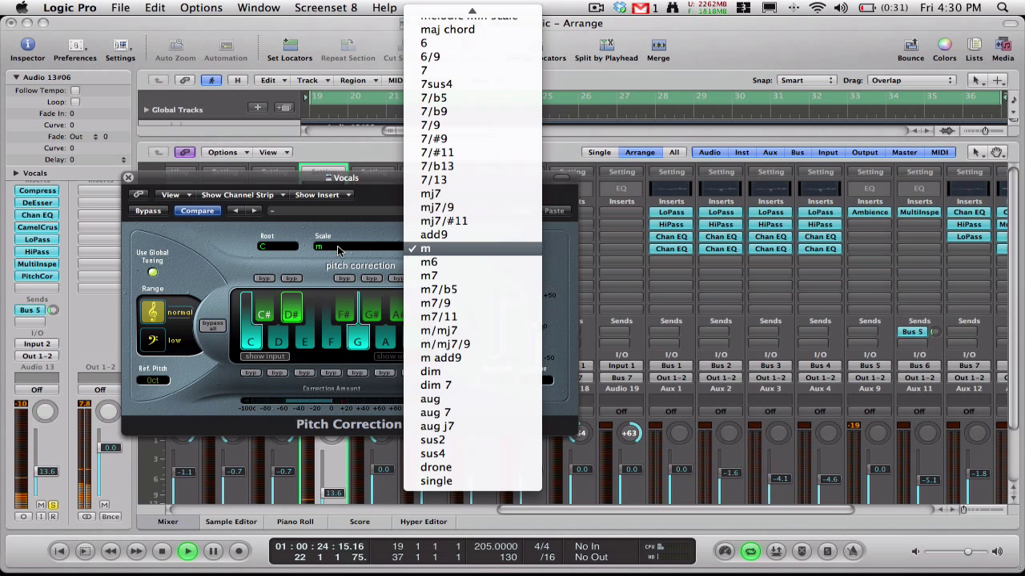
pyautogui.click(437, 97)
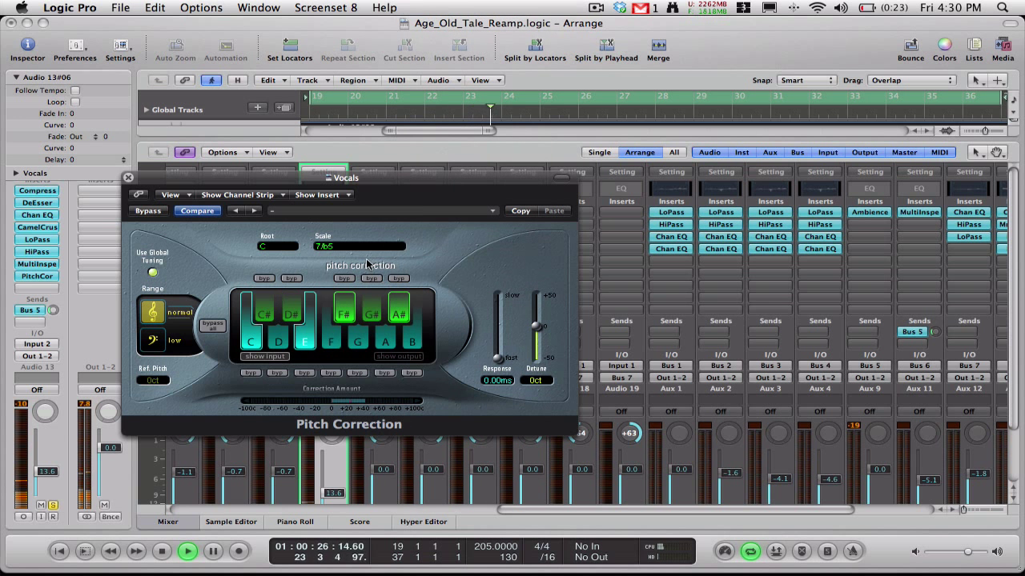
pyautogui.click(358, 246)
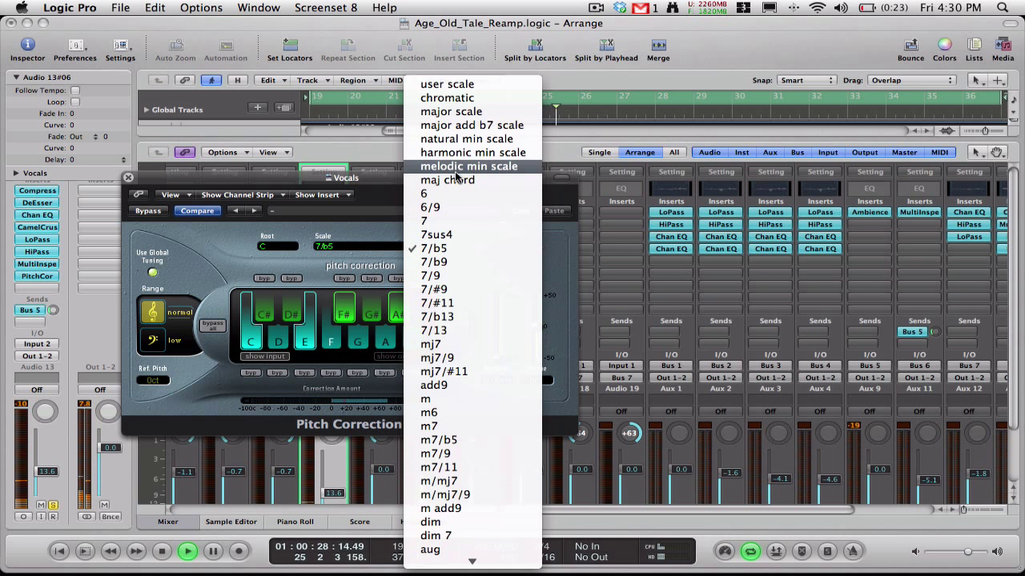
pyautogui.click(469, 165)
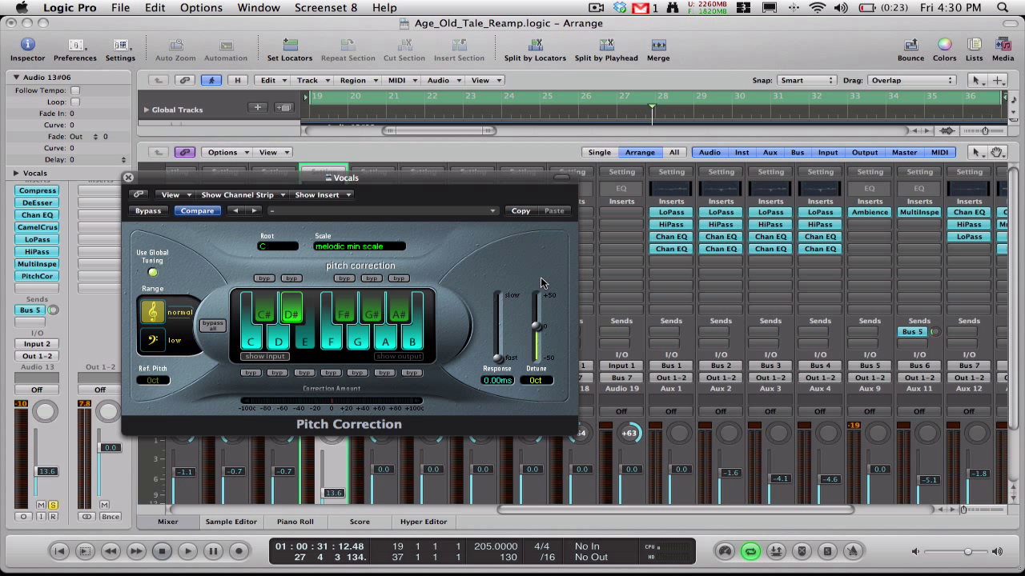
pyautogui.moveTo(499, 366)
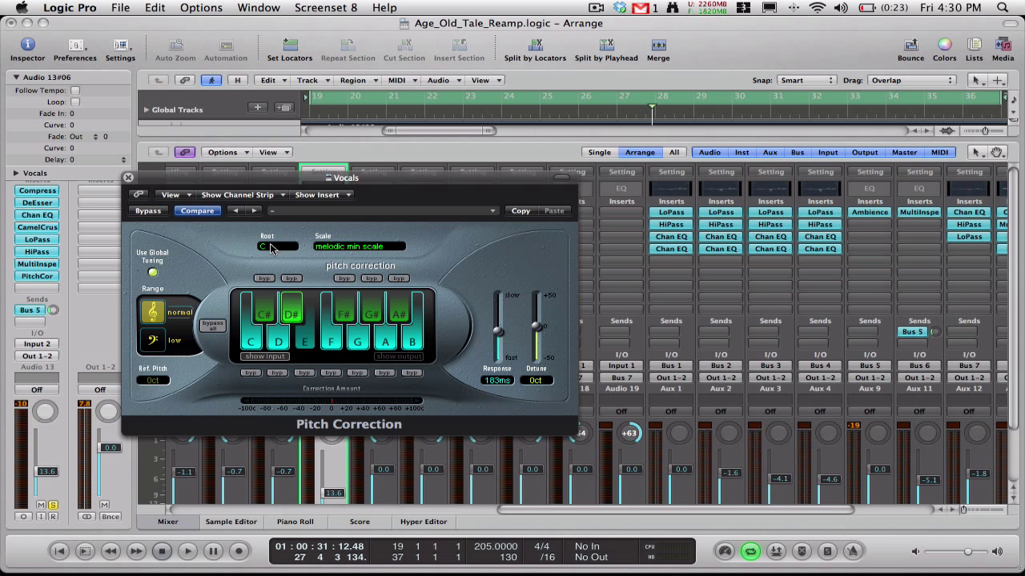
pyautogui.moveTo(494, 281)
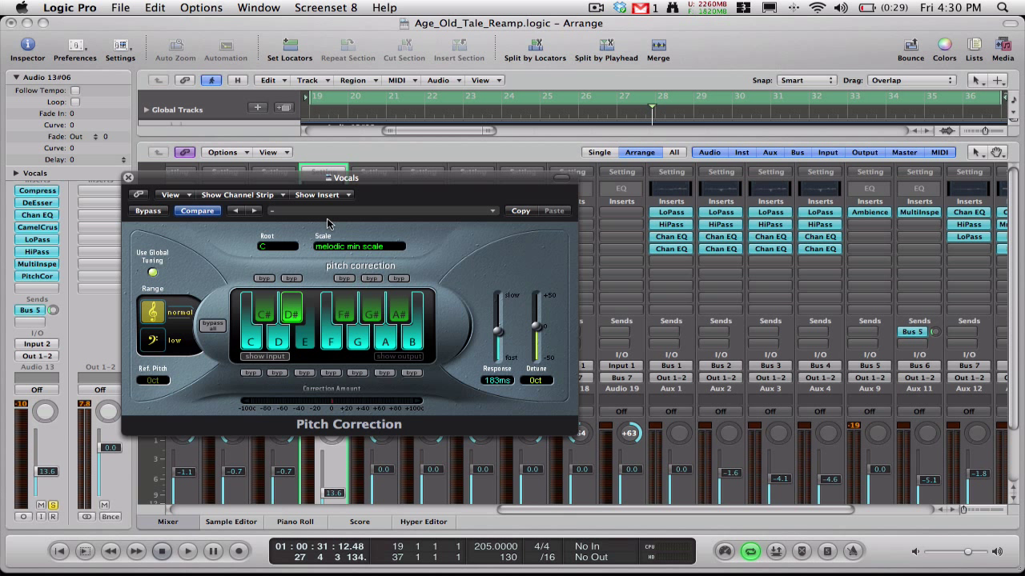
pyautogui.moveTo(370, 280)
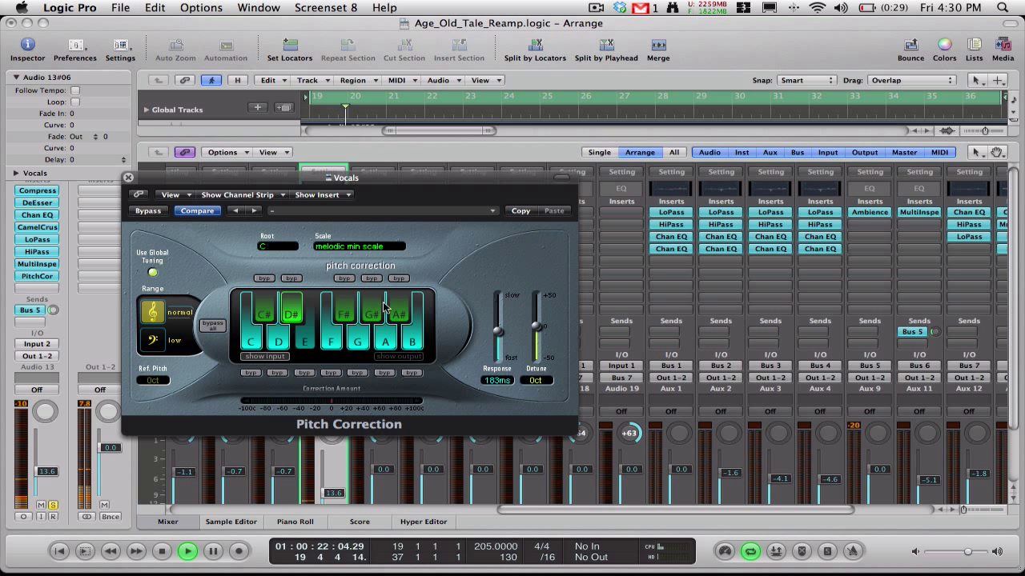
# Set the Pitch Correction scale back to chromatic and close the plug-in window.
pyautogui.click(359, 246)
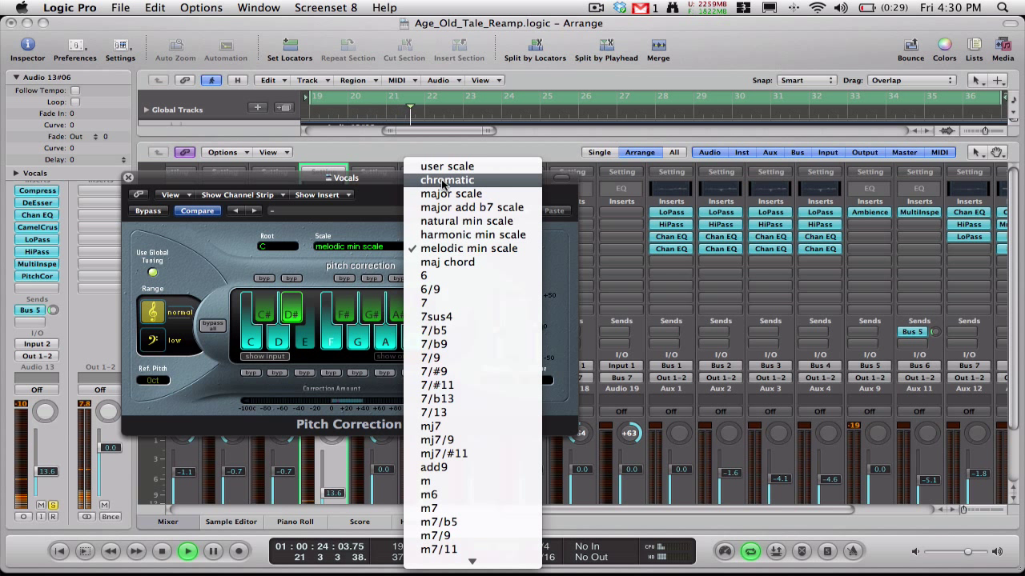
pyautogui.click(446, 180)
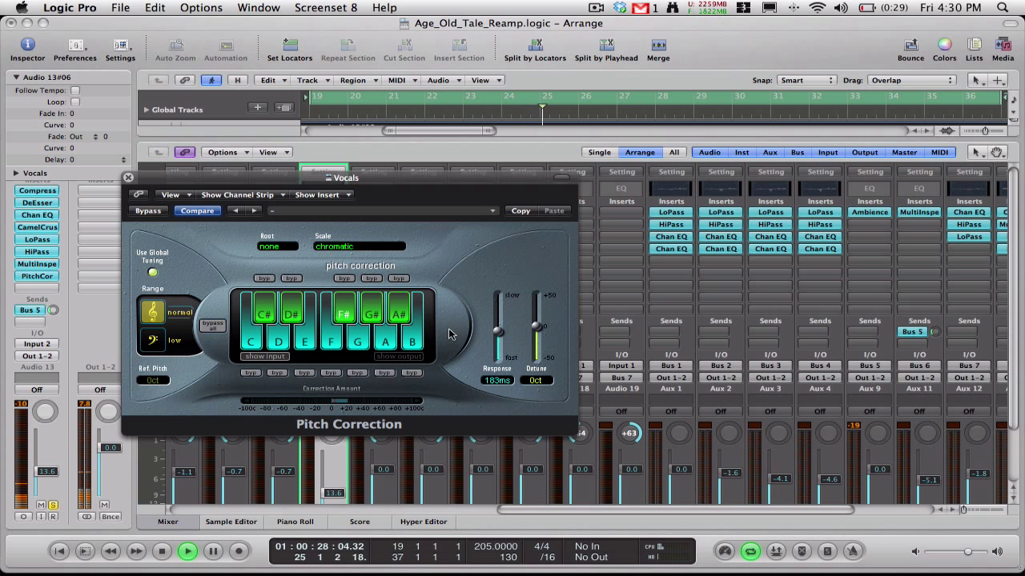
pyautogui.moveTo(497, 332); pyautogui.dragTo(500, 340)
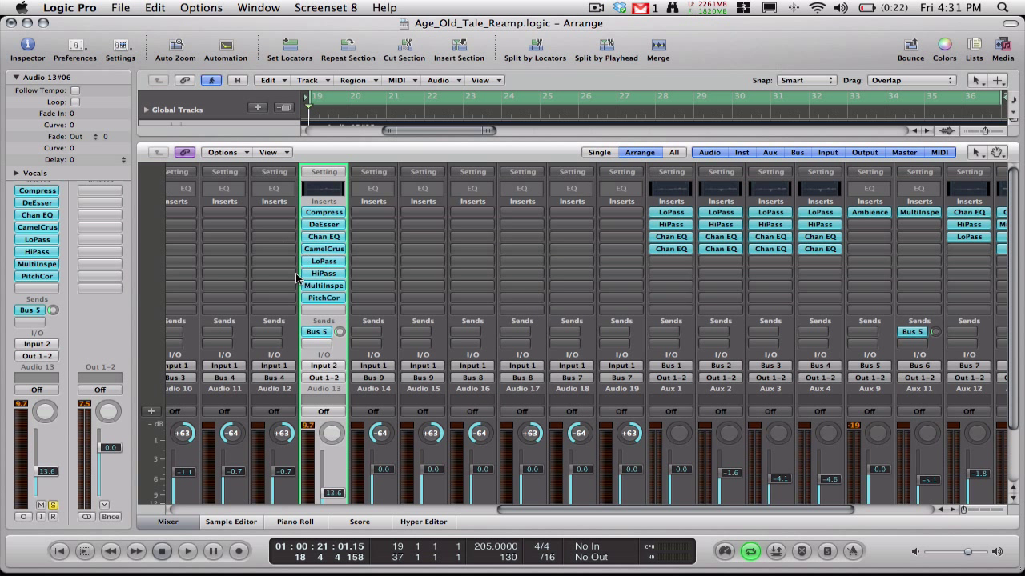
pyautogui.moveTo(311, 296)
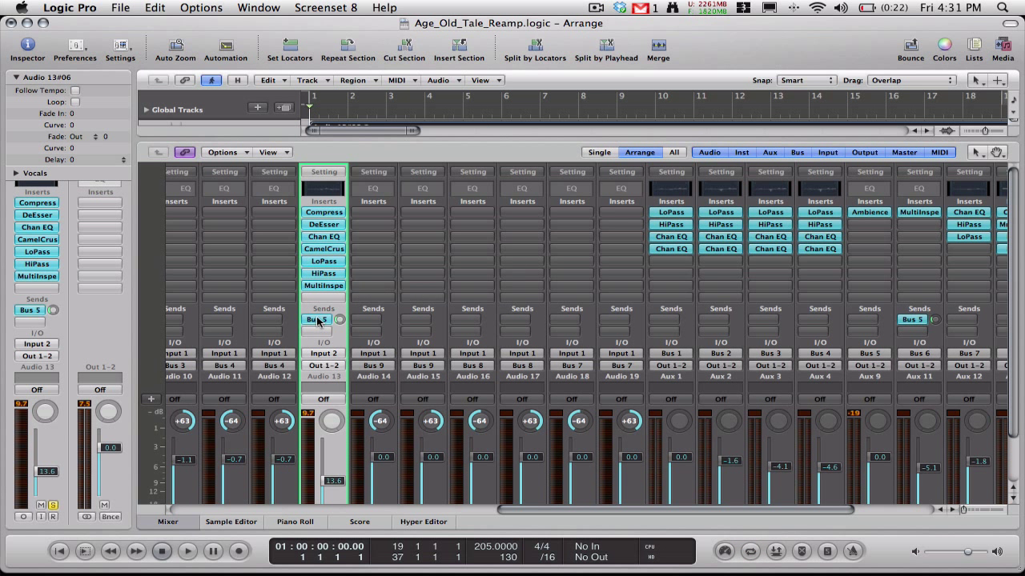
# Open the effect menu on the vocals channel's empty insert slot to browse Audio Units.
pyautogui.click(323, 296)
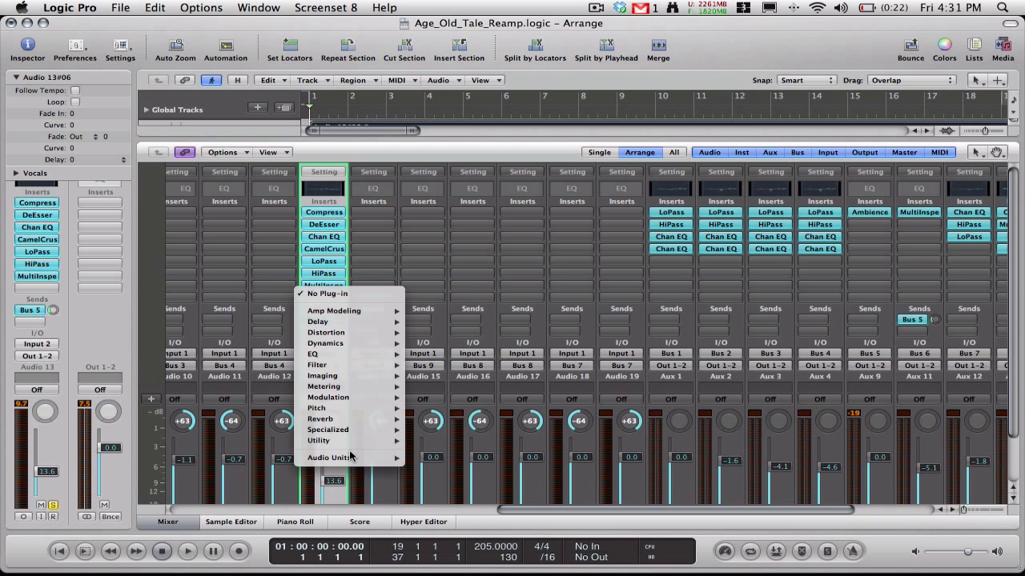
pyautogui.moveTo(328, 458)
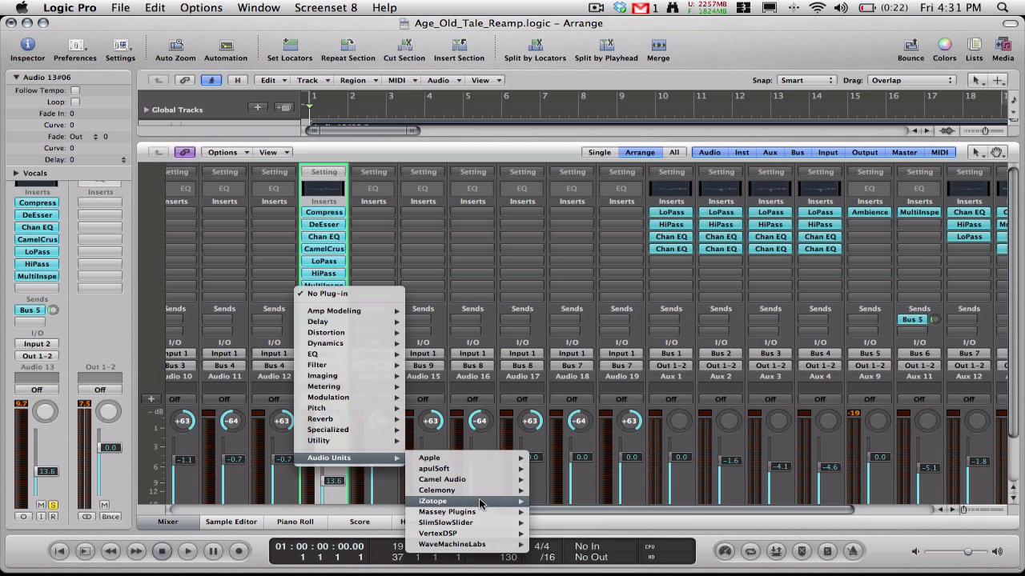
pyautogui.moveTo(460, 511)
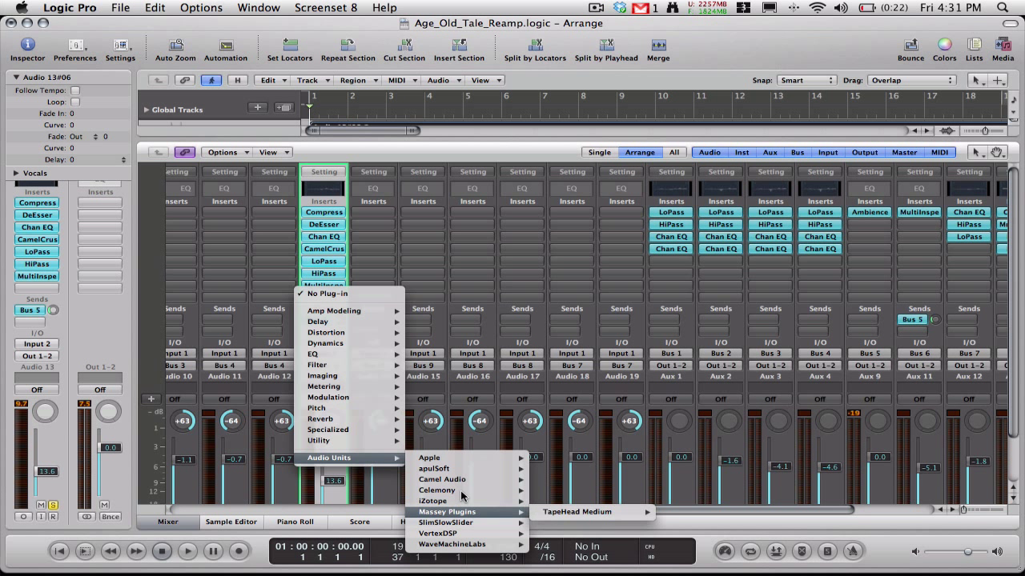
pyautogui.moveTo(437, 490)
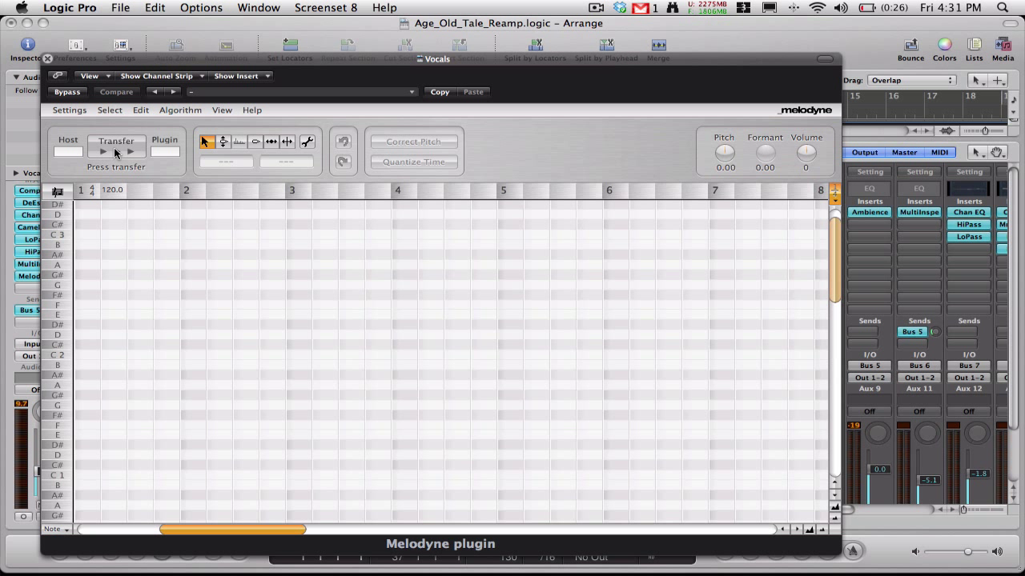
# Arm Melodyne's Transfer button to capture the vocal audio.
pyautogui.click(103, 151)
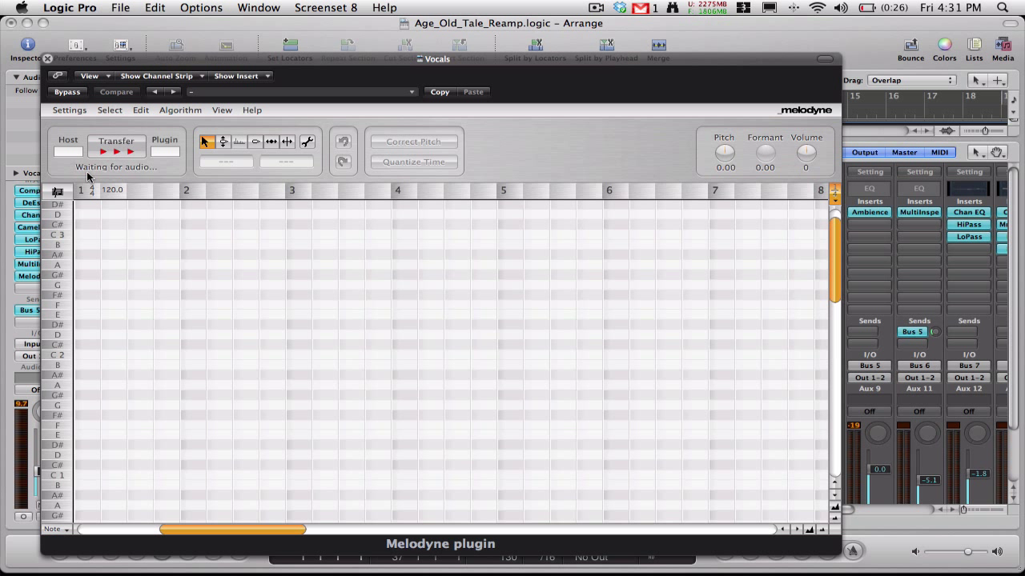
pyautogui.moveTo(158, 177)
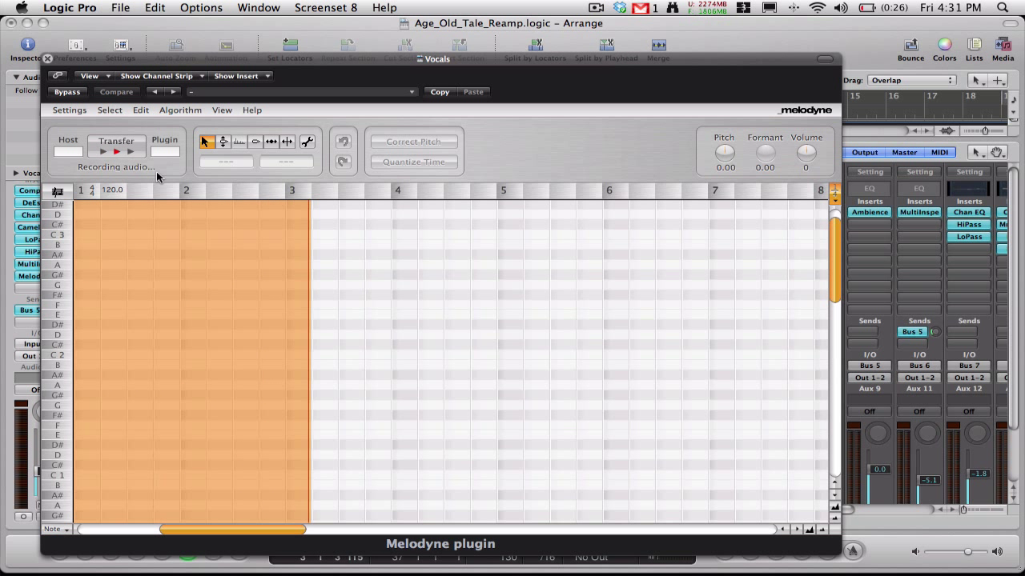
# Play the song through until Melodyne has captured the full vocal, then stop playback.
pyautogui.click(102, 152)
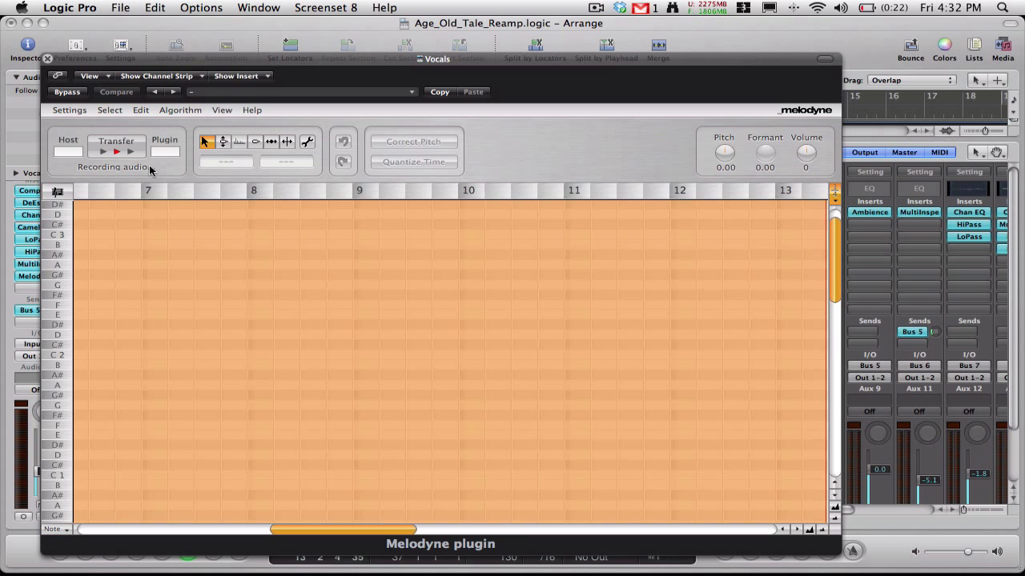
pyautogui.hscroll(3)
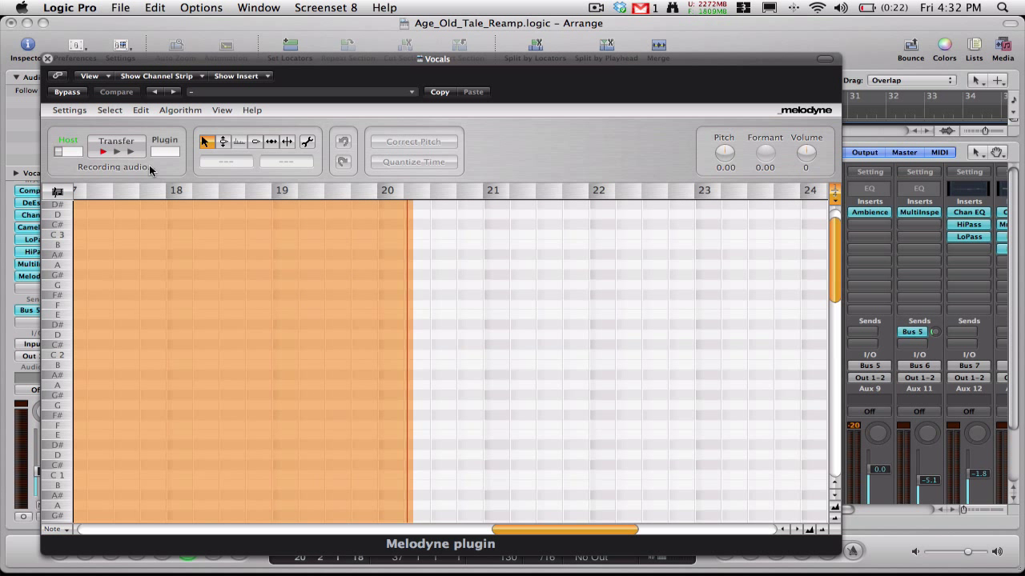
pyautogui.click(130, 150)
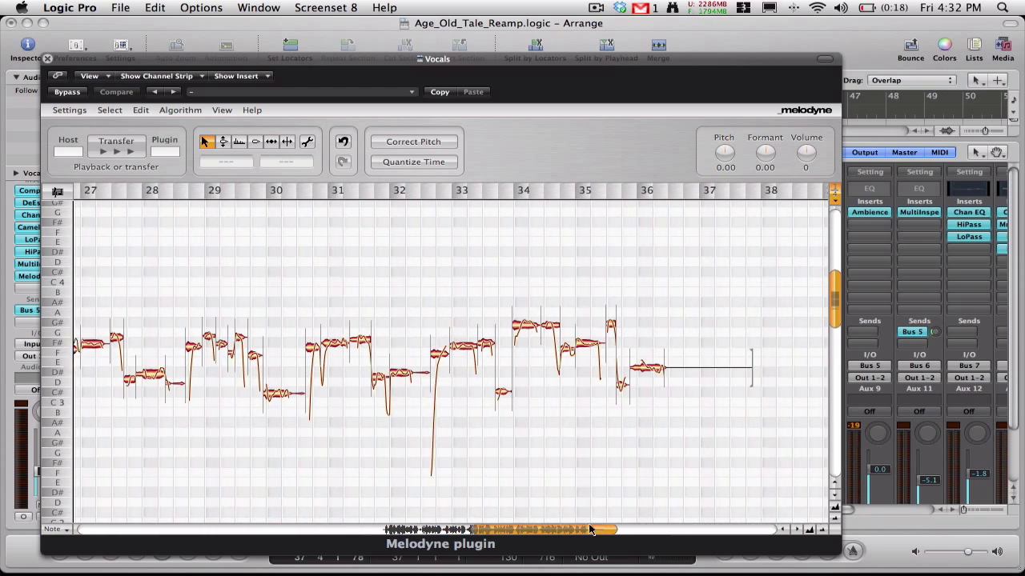
pyautogui.hscroll(-3)
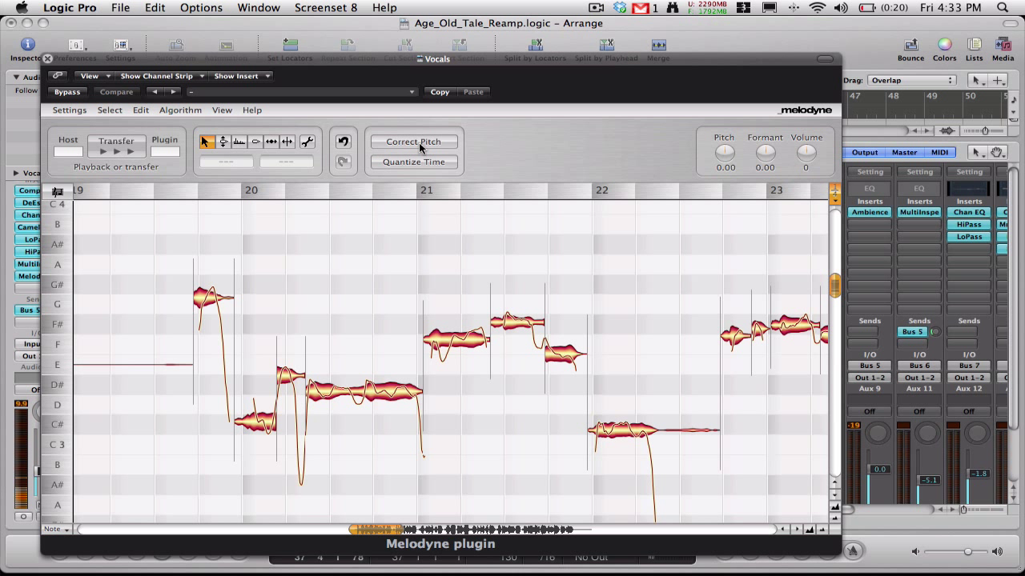
# Apply Correct Pitch with centre correction at 90%.
pyautogui.click(413, 142)
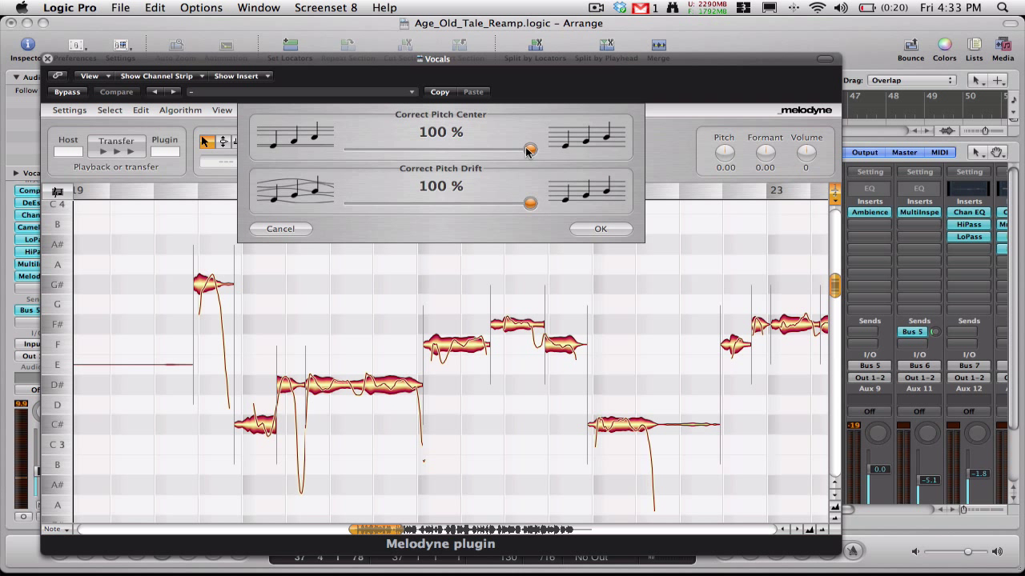
pyautogui.moveTo(529, 150); pyautogui.dragTo(513, 151)
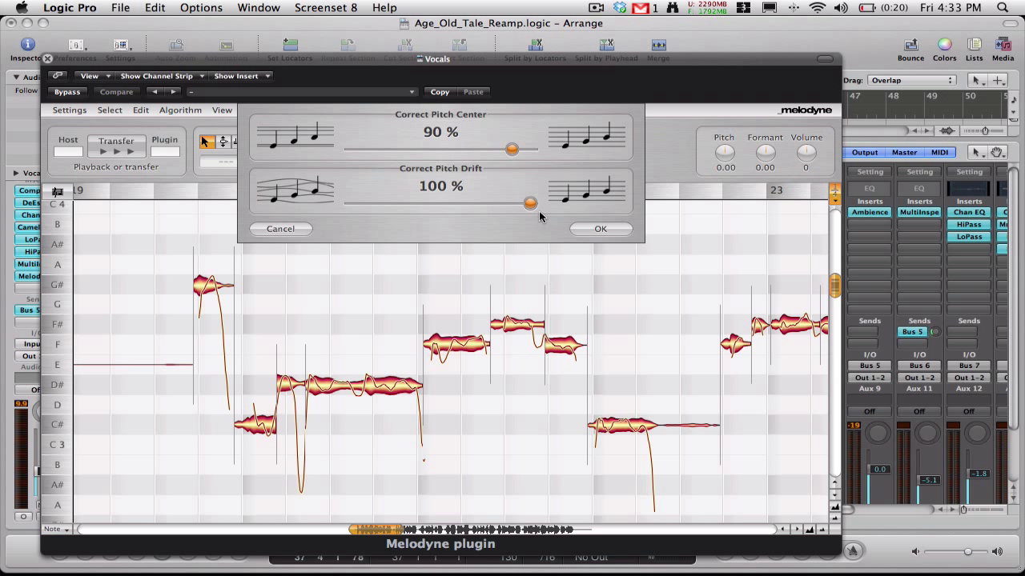
pyautogui.click(601, 228)
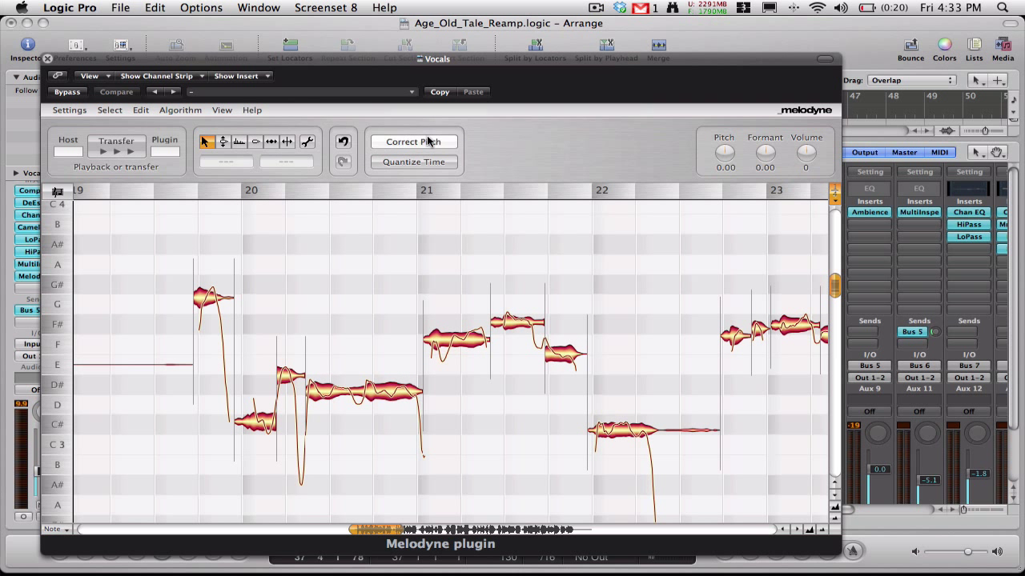
# Redo the pitch correction at 75% centre and 60% drift.
pyautogui.click(413, 142)
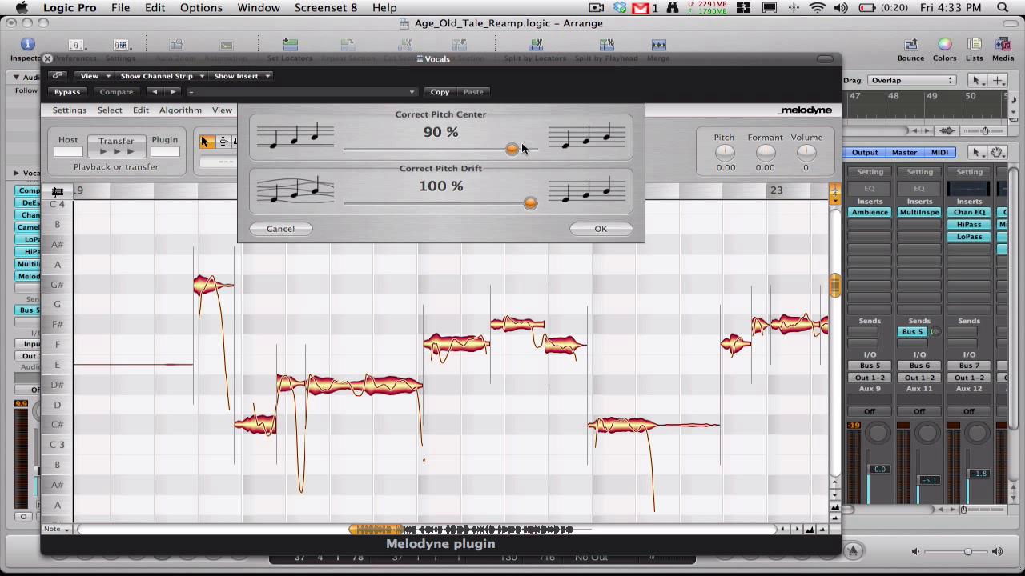
pyautogui.moveTo(512, 149); pyautogui.dragTo(484, 150)
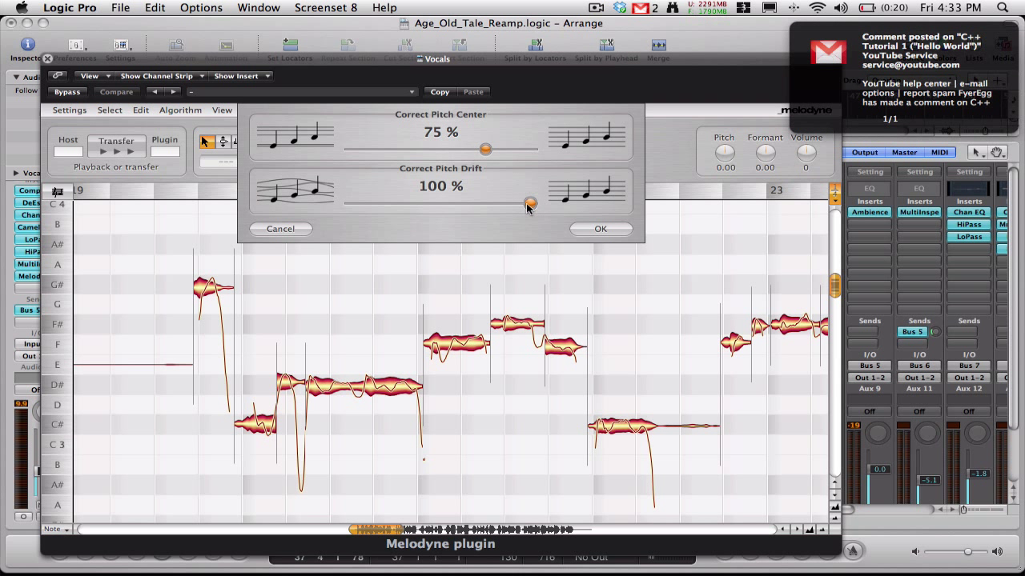
pyautogui.moveTo(528, 203); pyautogui.dragTo(458, 203)
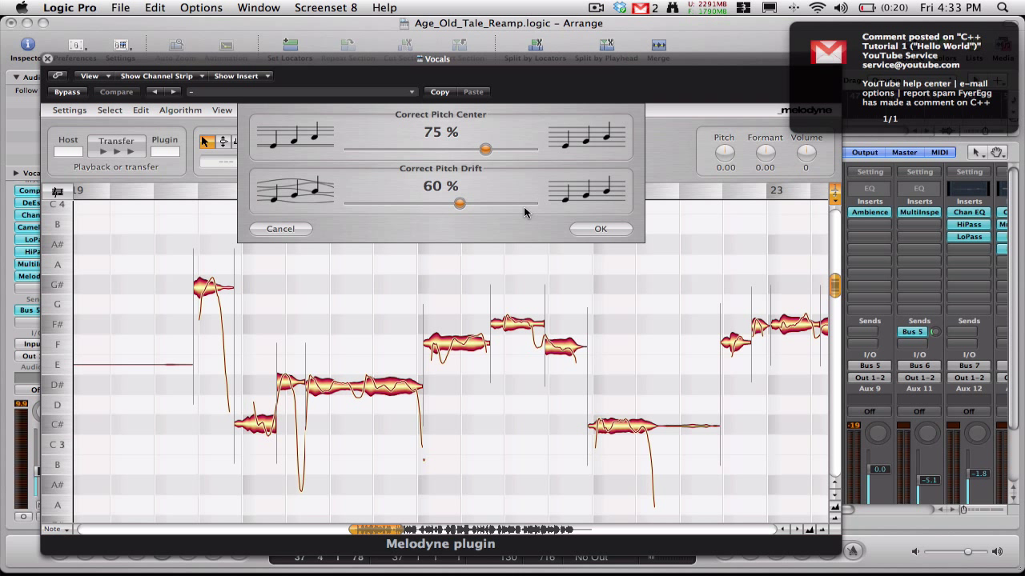
pyautogui.moveTo(576, 228)
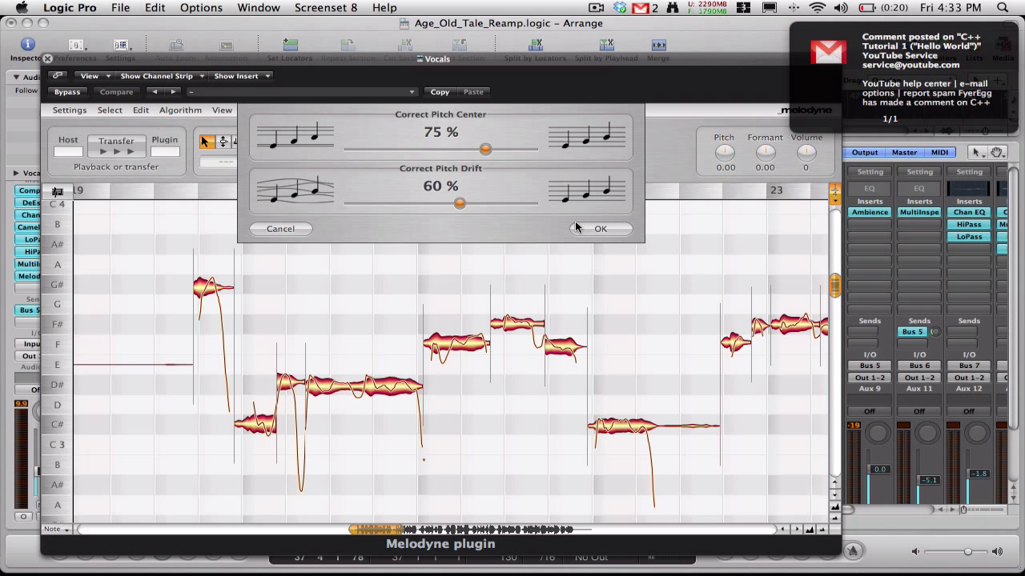
pyautogui.click(600, 229)
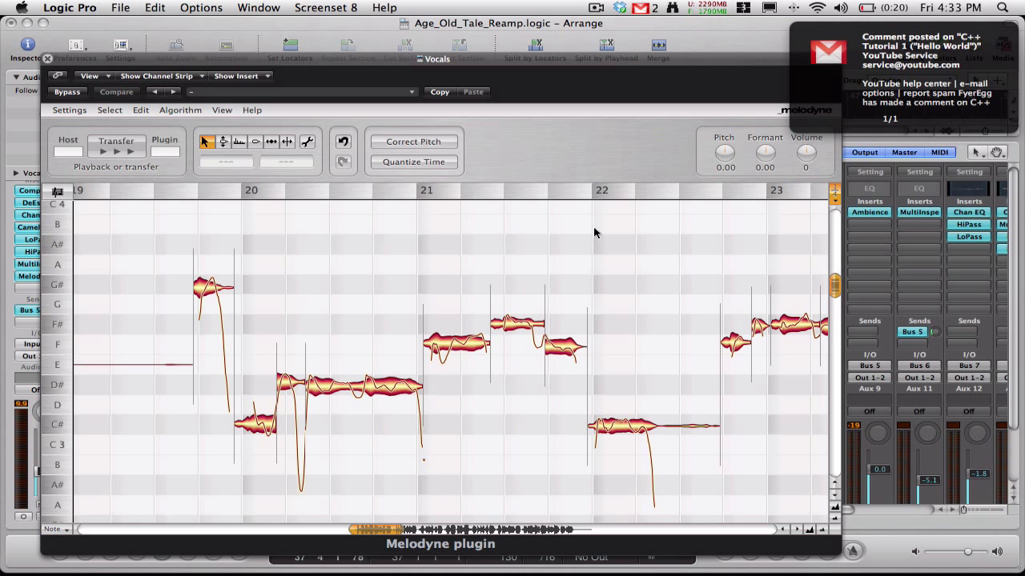
pyautogui.moveTo(205, 275)
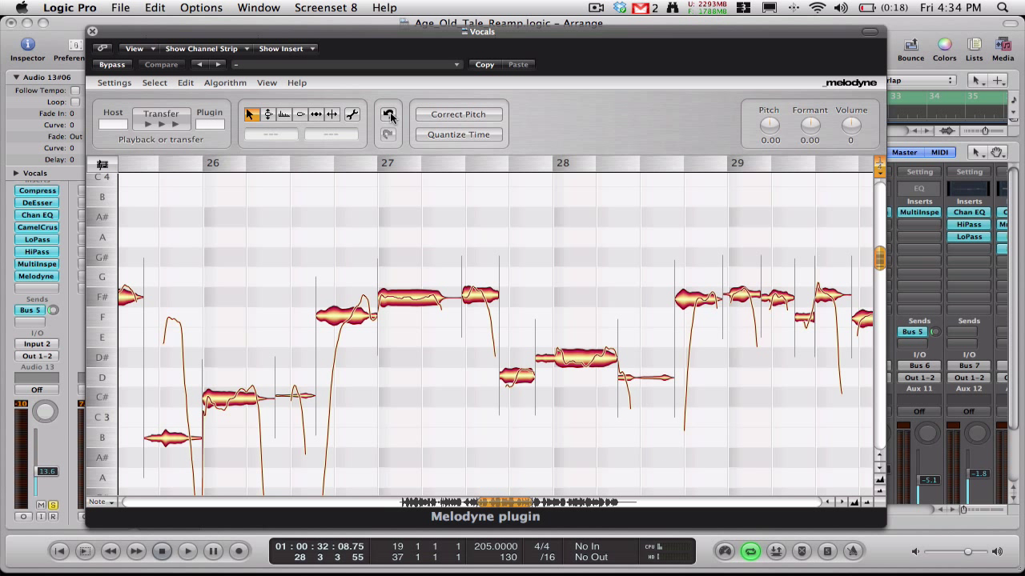
pyautogui.moveTo(390, 118)
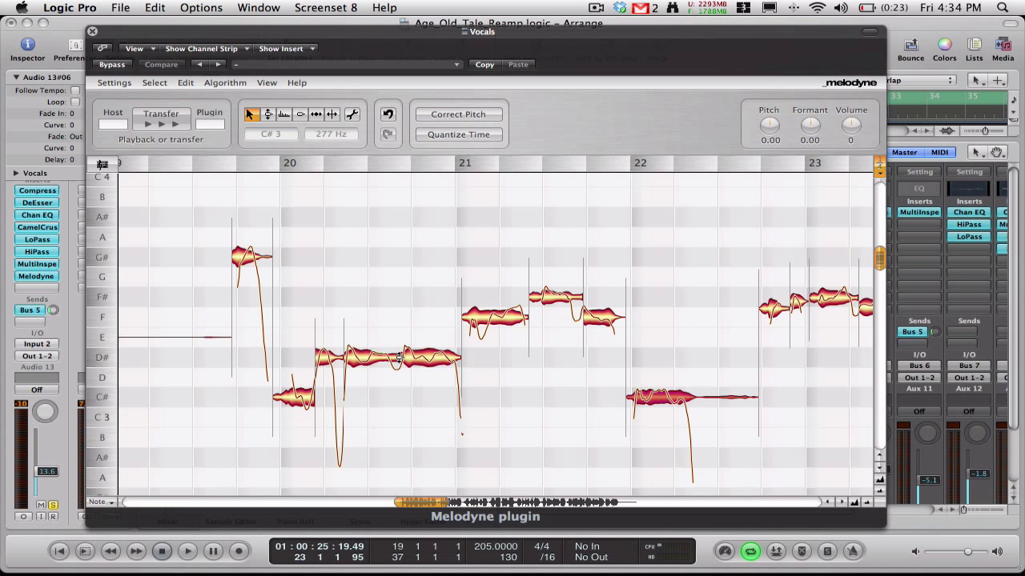
pyautogui.moveTo(396, 345)
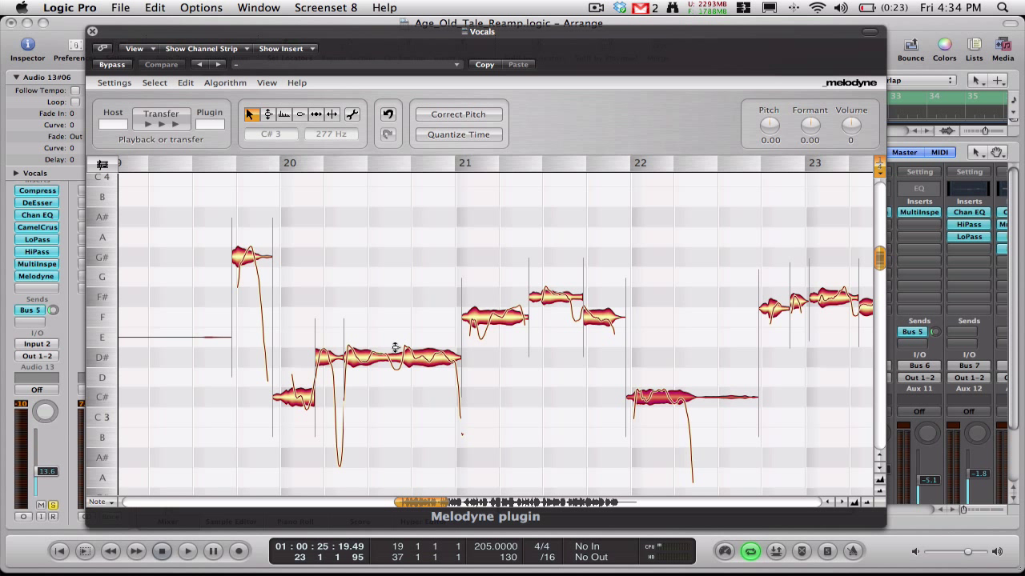
# Drag the long note after bar 20 up to A3, then down to C#3.
pyautogui.moveTo(392, 356); pyautogui.dragTo(392, 232)
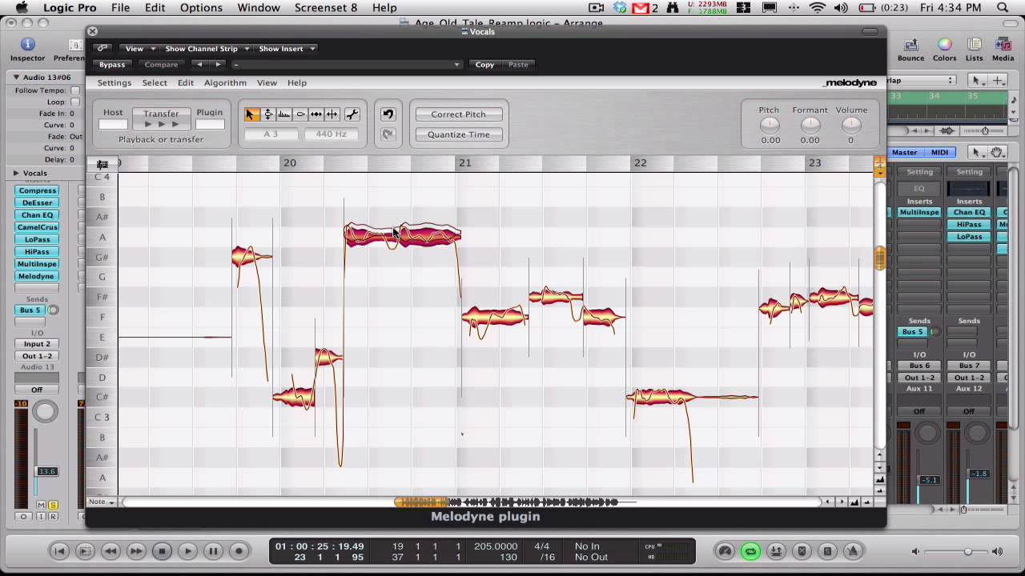
pyautogui.moveTo(392, 236); pyautogui.dragTo(416, 200)
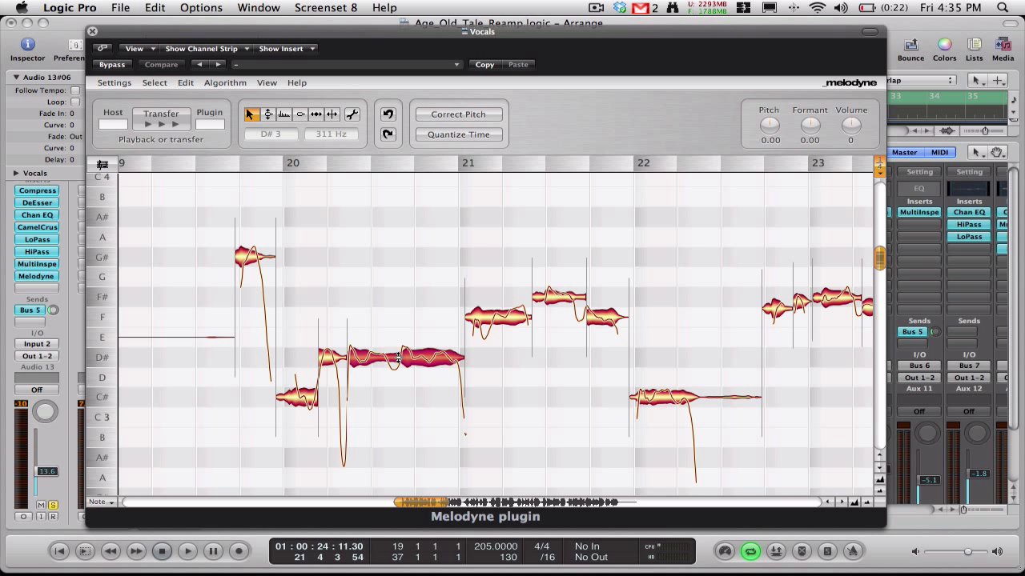
pyautogui.moveTo(392, 360); pyautogui.dragTo(392, 297)
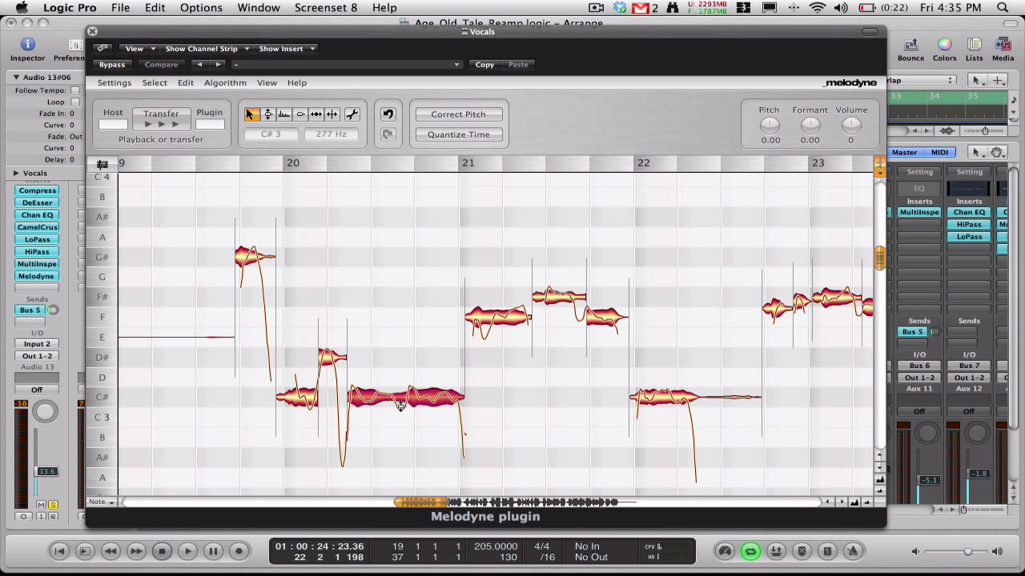
pyautogui.click(185, 551)
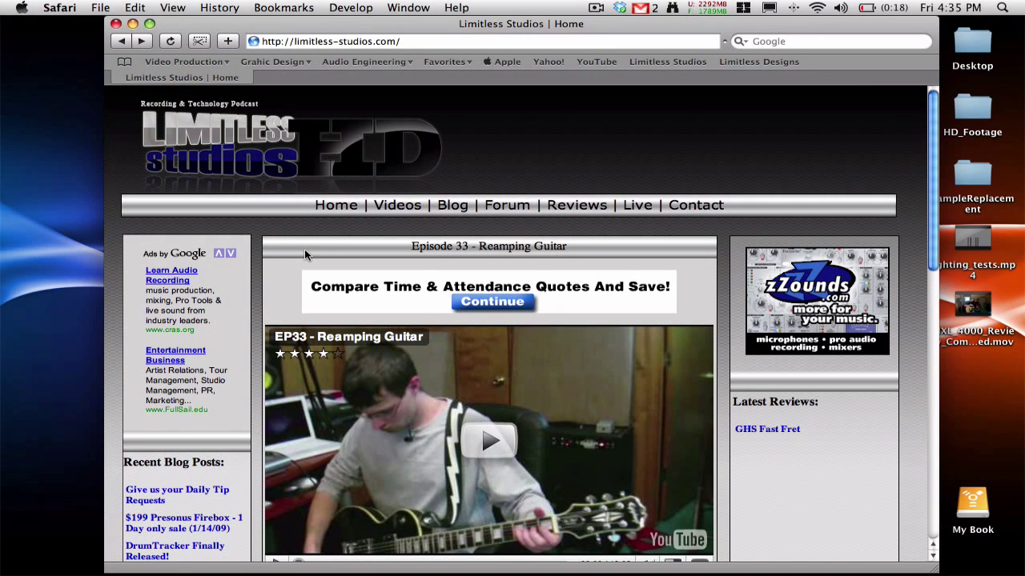
pyautogui.moveTo(372, 7)
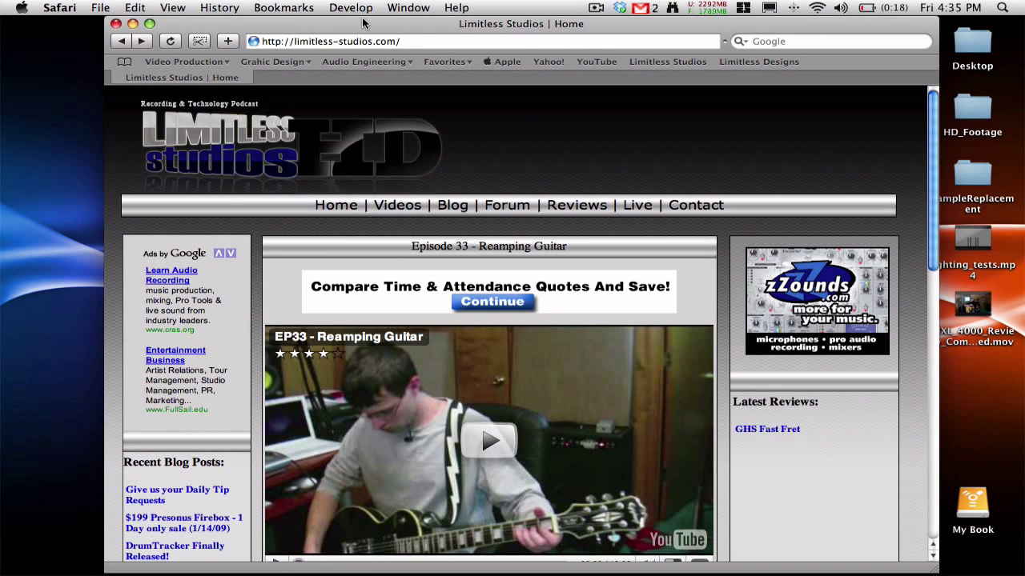
pyautogui.moveTo(509, 211)
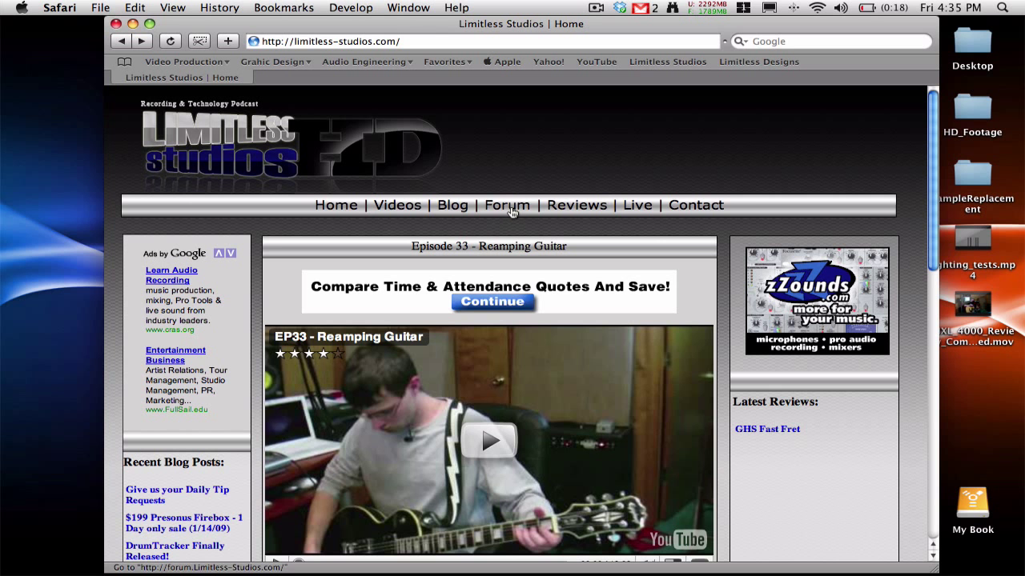
# Open the Limitless Studios forum from the navigation bar and scroll the board list.
pyautogui.click(506, 205)
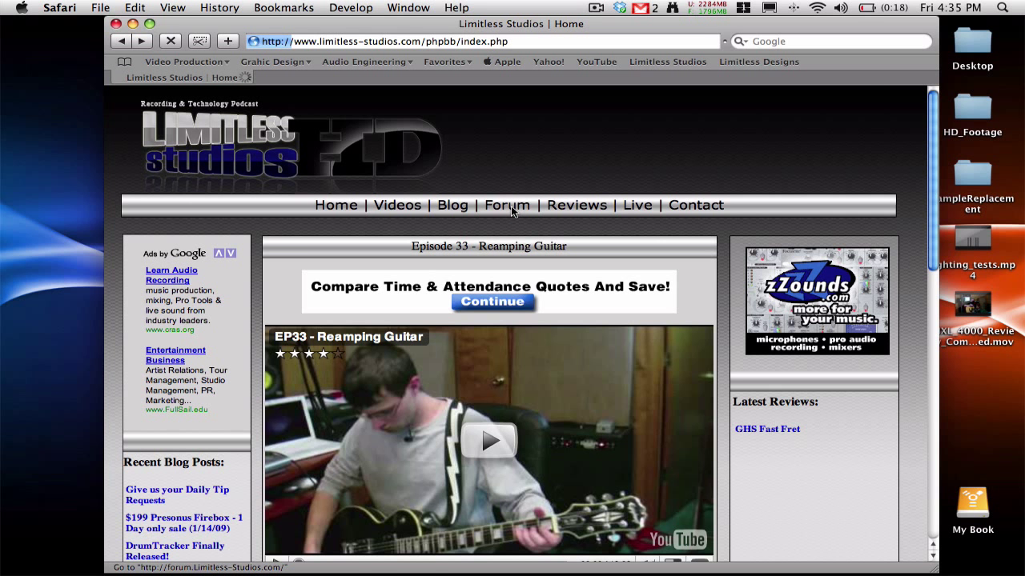
pyautogui.click(506, 205)
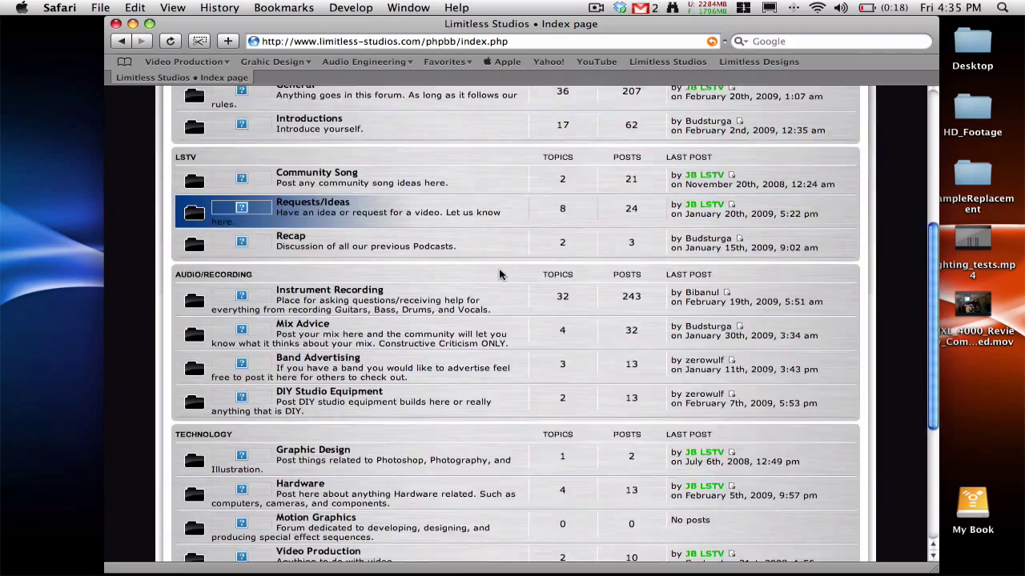
pyautogui.scroll(-3)
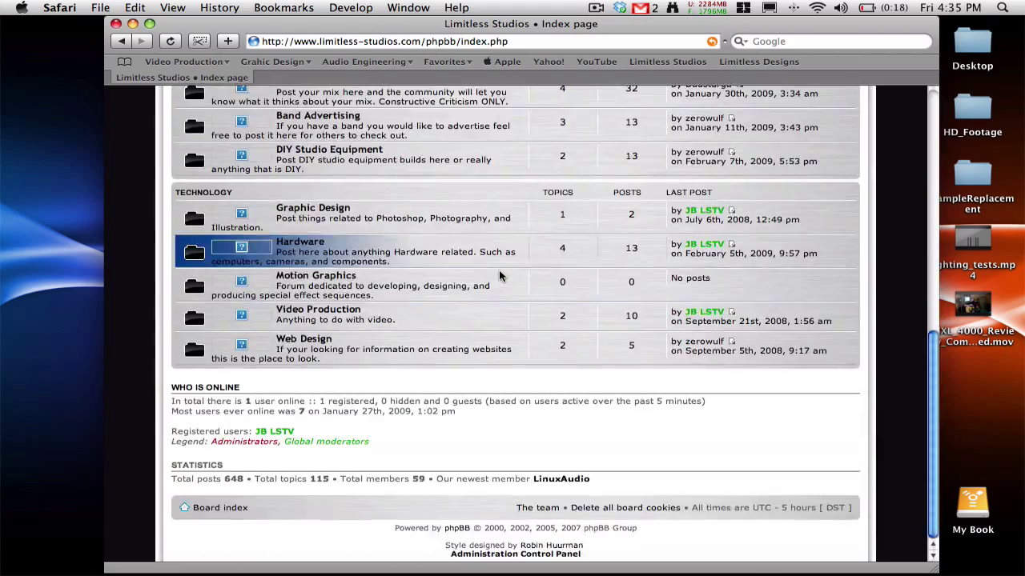